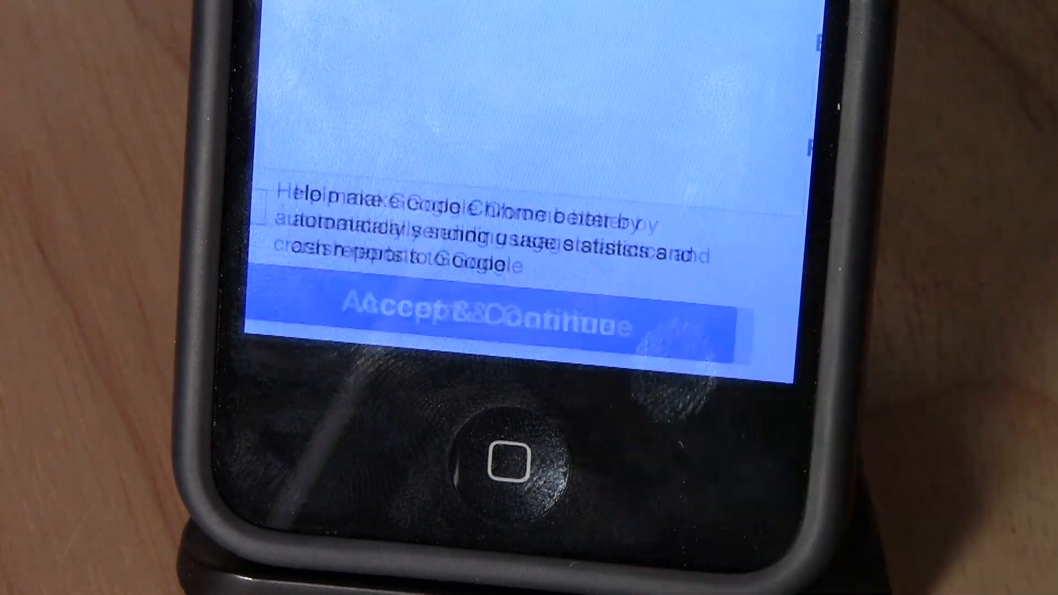
Accept the terms of service and begin entering the Google account email to sign in
{"action": "left_click", "coordinate": [506, 317]}
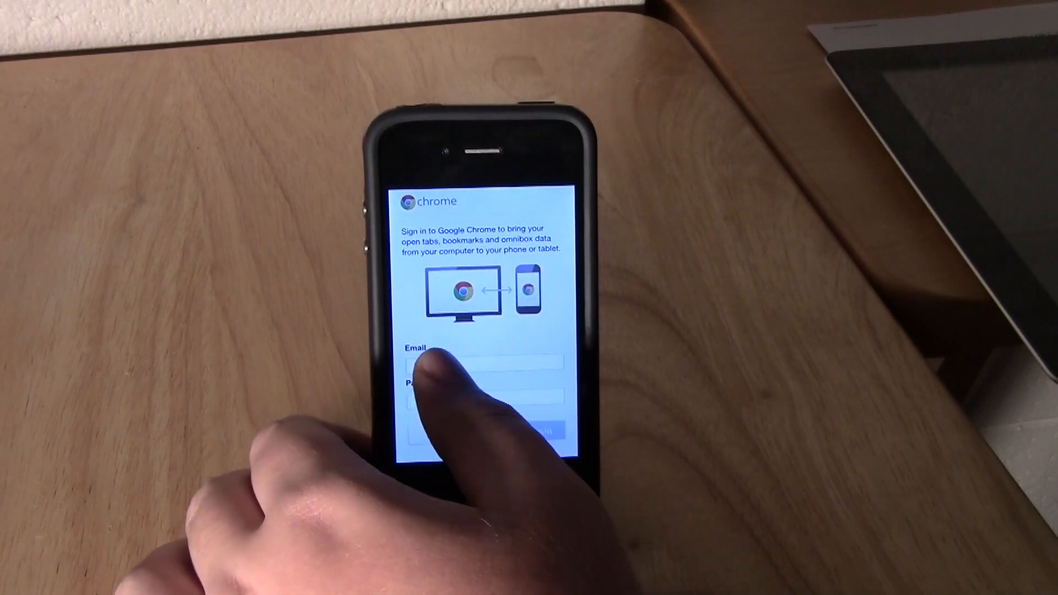
{"action": "left_click", "coordinate": [483, 364]}
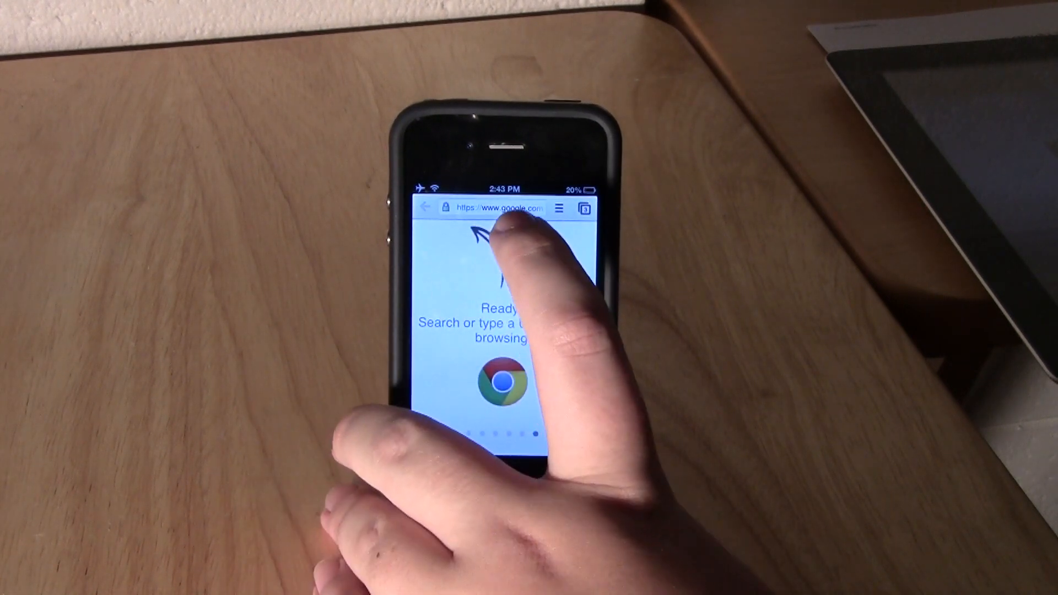
Open Other Devices from the menu and load the Google tab synced from the MS iMac
{"action": "left_click", "coordinate": [559, 208]}
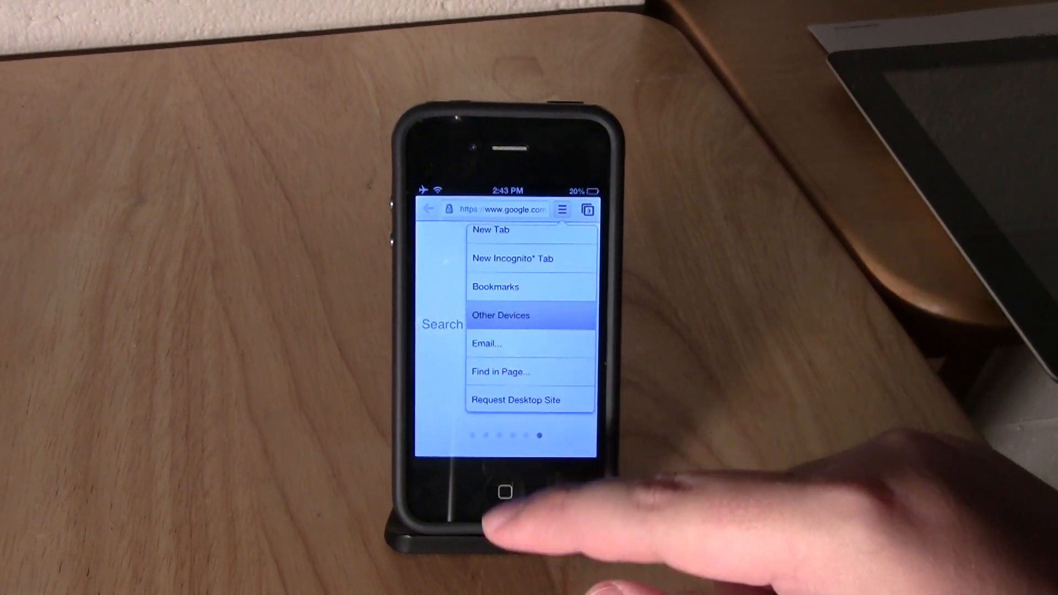
{"action": "left_click", "coordinate": [500, 315]}
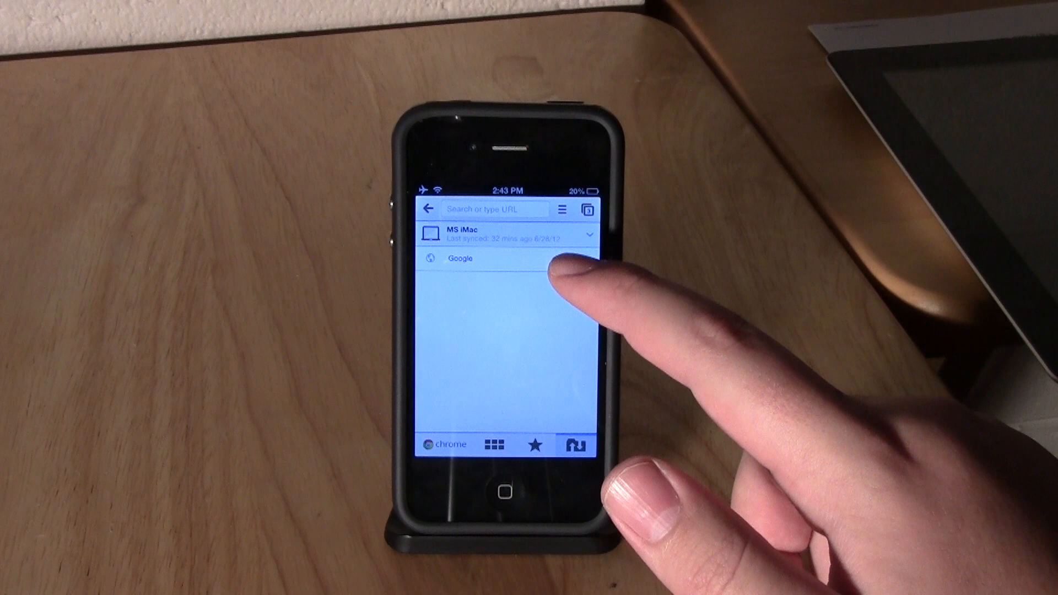
{"action": "left_click", "coordinate": [460, 258]}
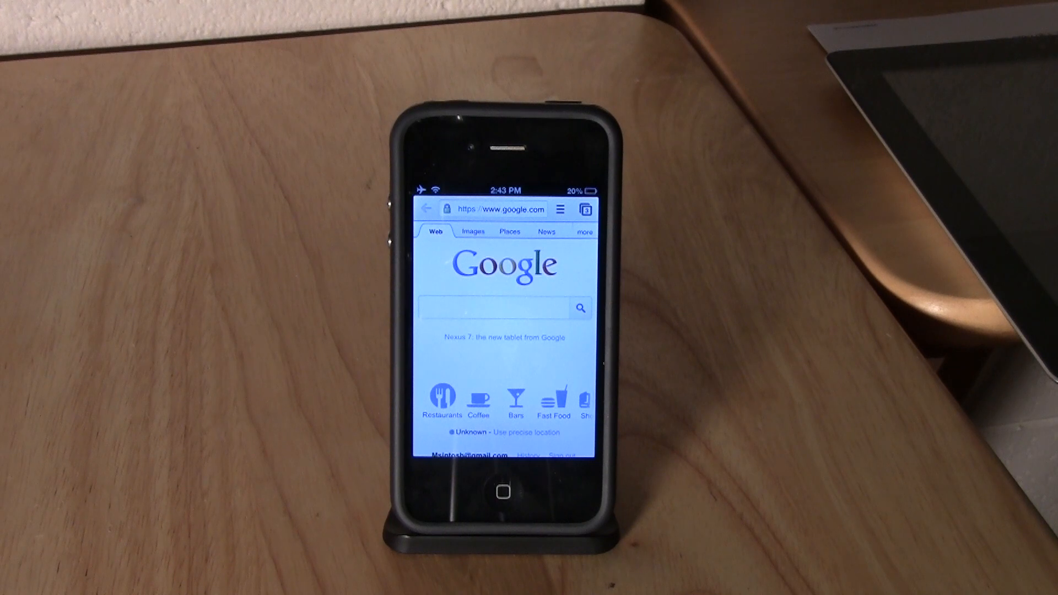
{"action": "left_click", "coordinate": [561, 209]}
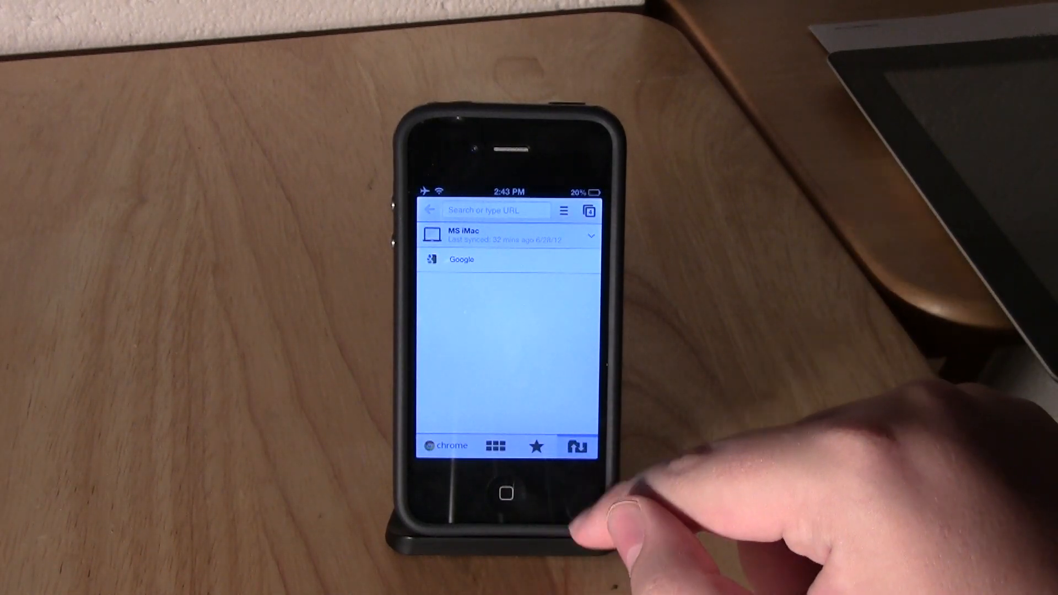
Browse the Bookmarks and Most Visited sections of the New Tab page
{"action": "left_click", "coordinate": [536, 447]}
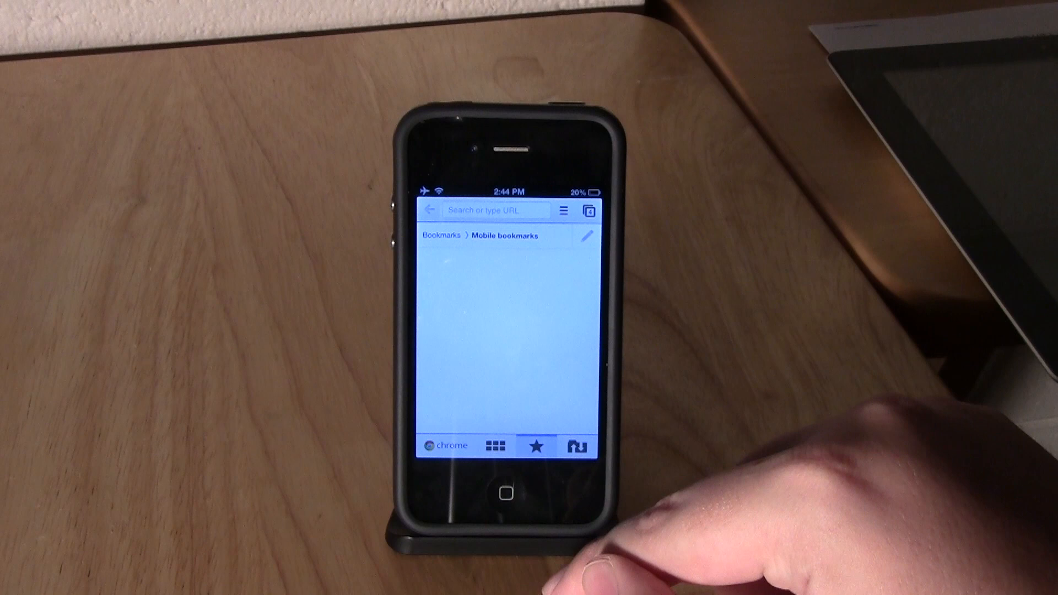
{"action": "left_click", "coordinate": [494, 444]}
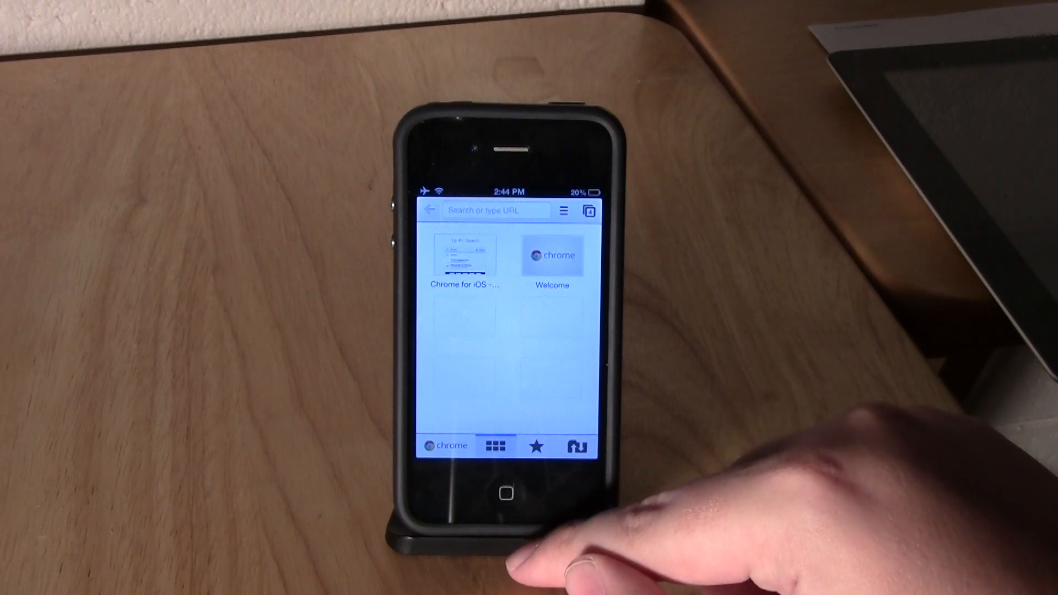
{"action": "left_click", "coordinate": [551, 255]}
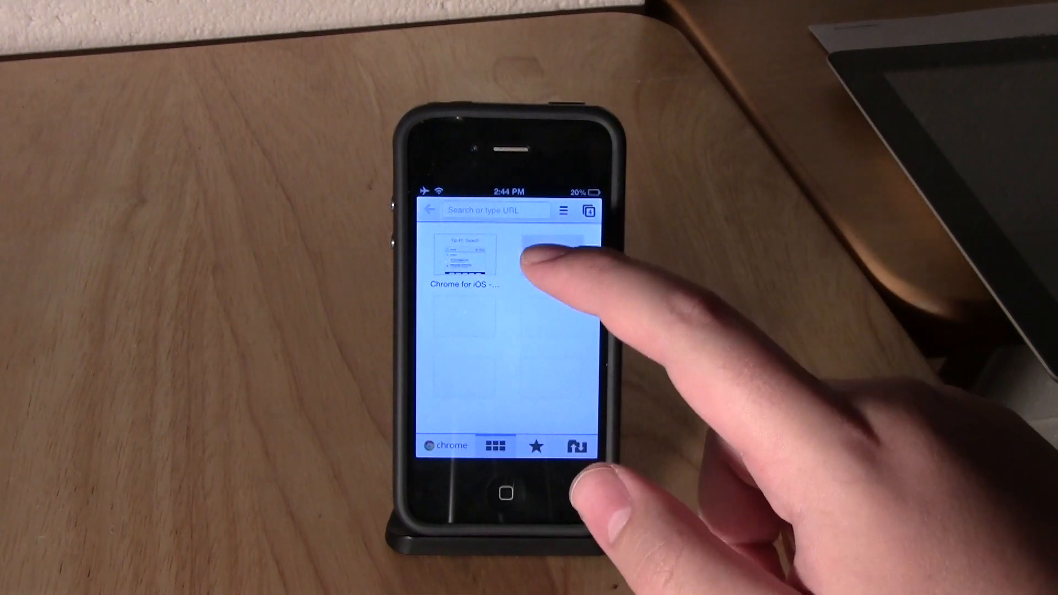
Open a new Incognito tab from the browser menu
{"action": "left_click", "coordinate": [562, 209]}
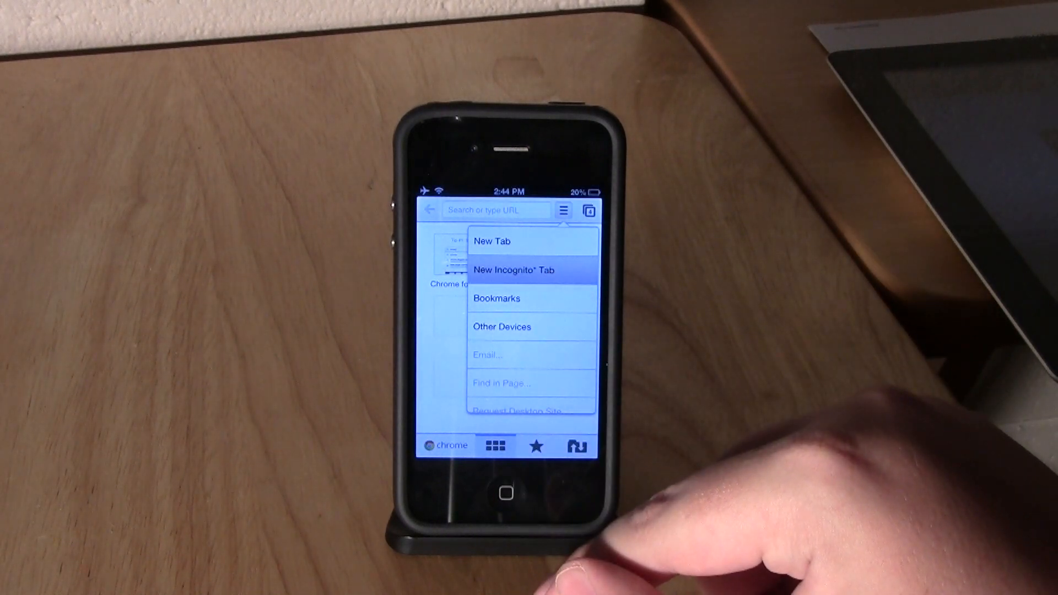
{"action": "left_click", "coordinate": [514, 270]}
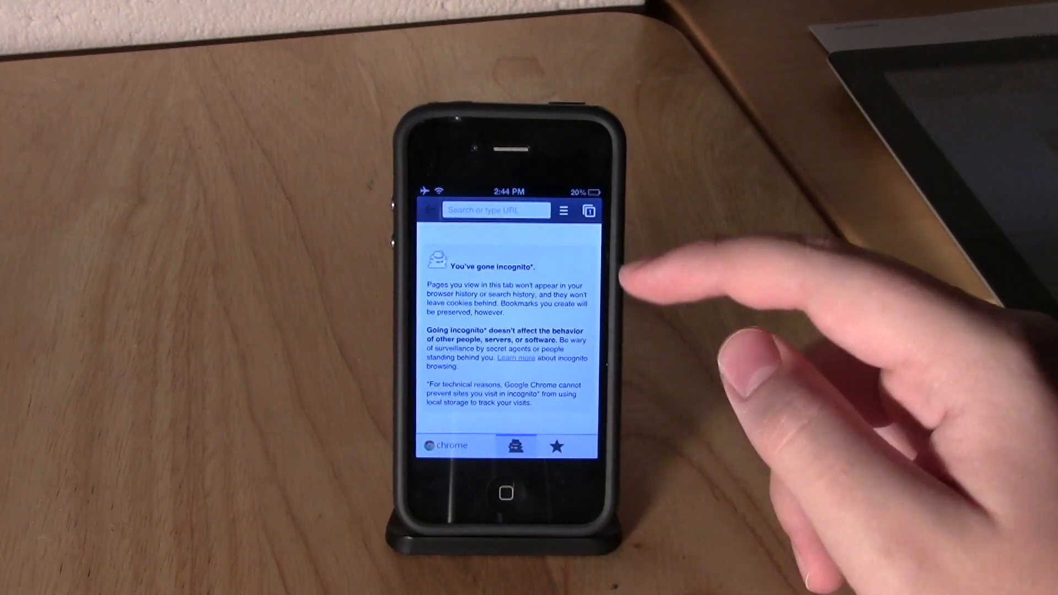
{"action": "mouse_move", "coordinate": [540, 391]}
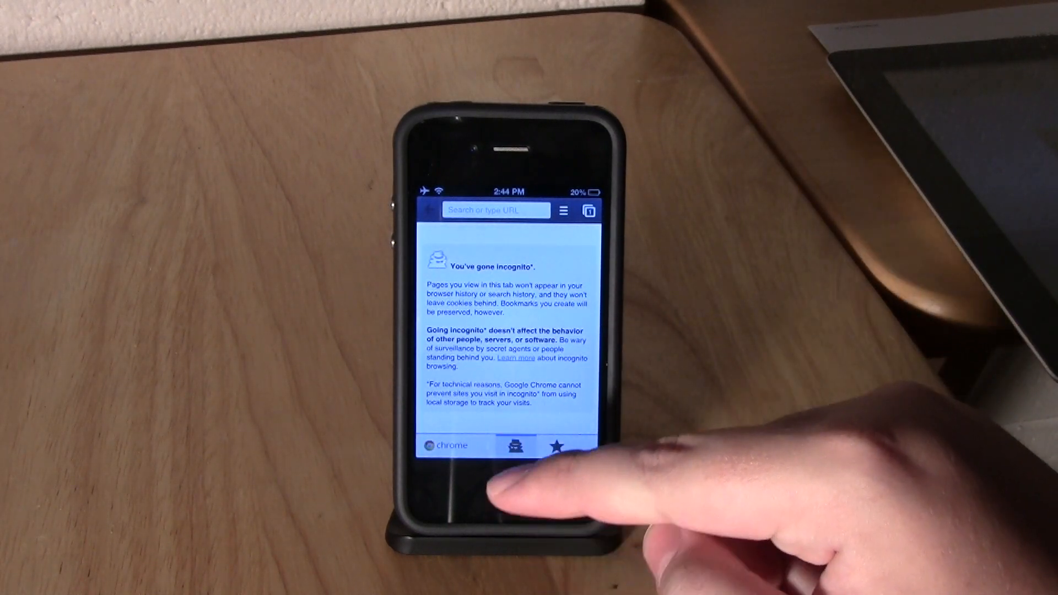
Open Settings from the menu and scroll through account, search engine, passwords and voice search options
{"action": "left_click", "coordinate": [564, 212]}
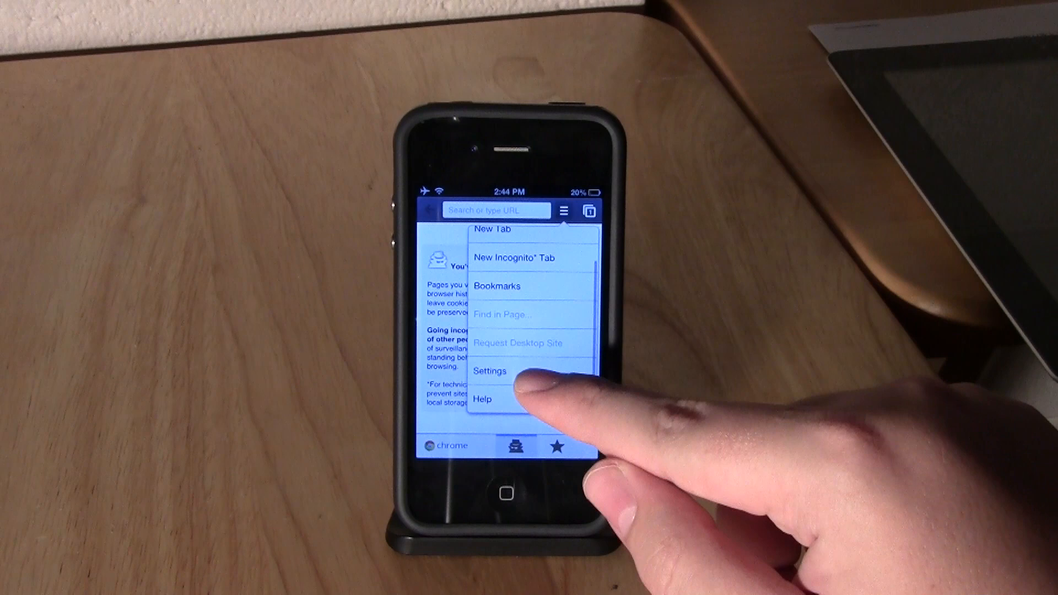
{"action": "left_click", "coordinate": [494, 371]}
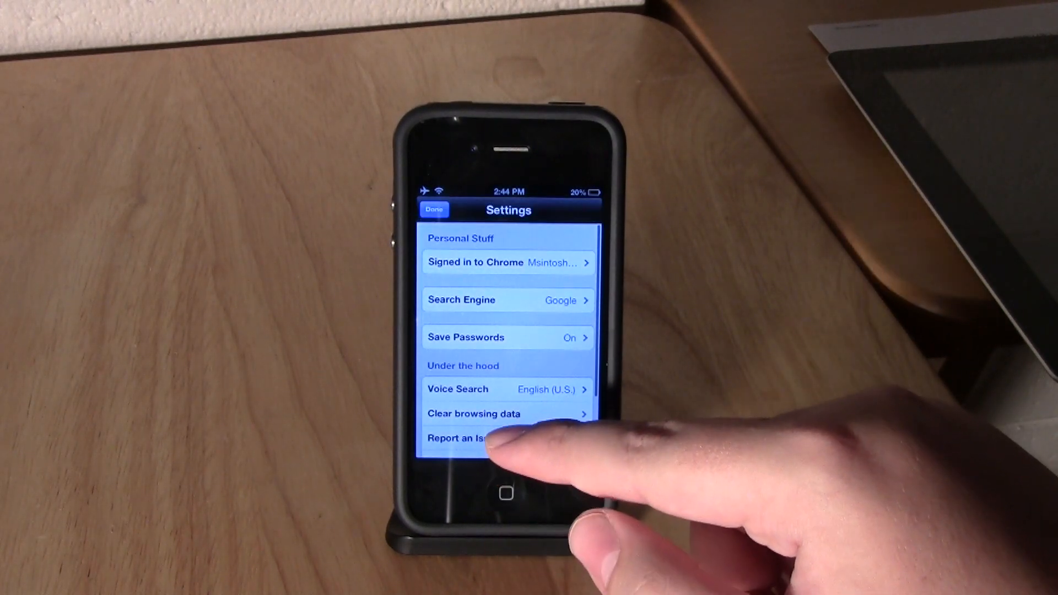
{"action": "scroll", "scroll_direction": "down", "scroll_amount": 3}
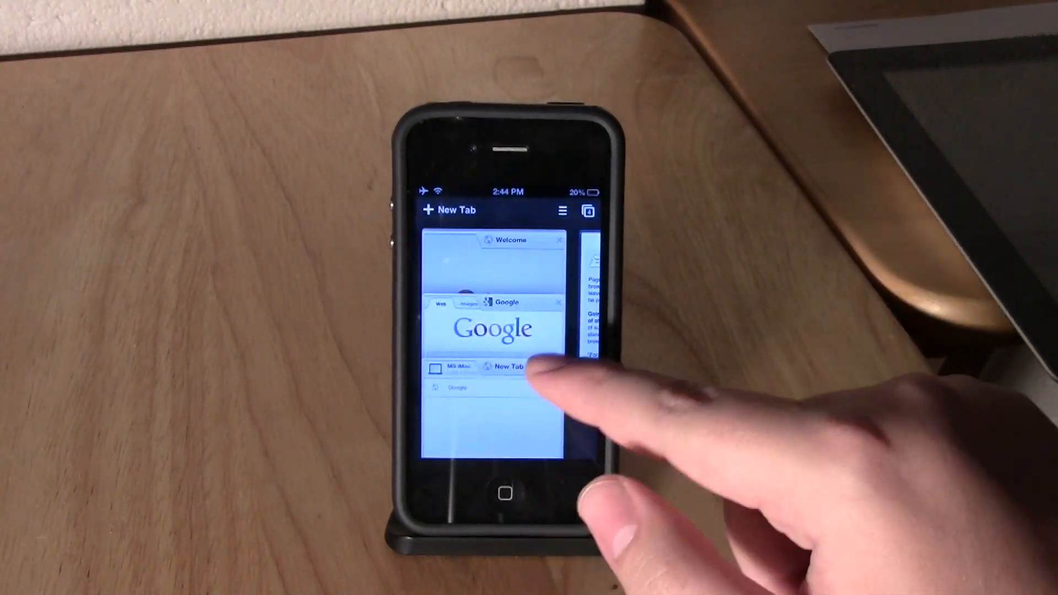
Browse the open tab cards in the tab switcher and switch to the Welcome tab
{"action": "left_click", "coordinate": [512, 365]}
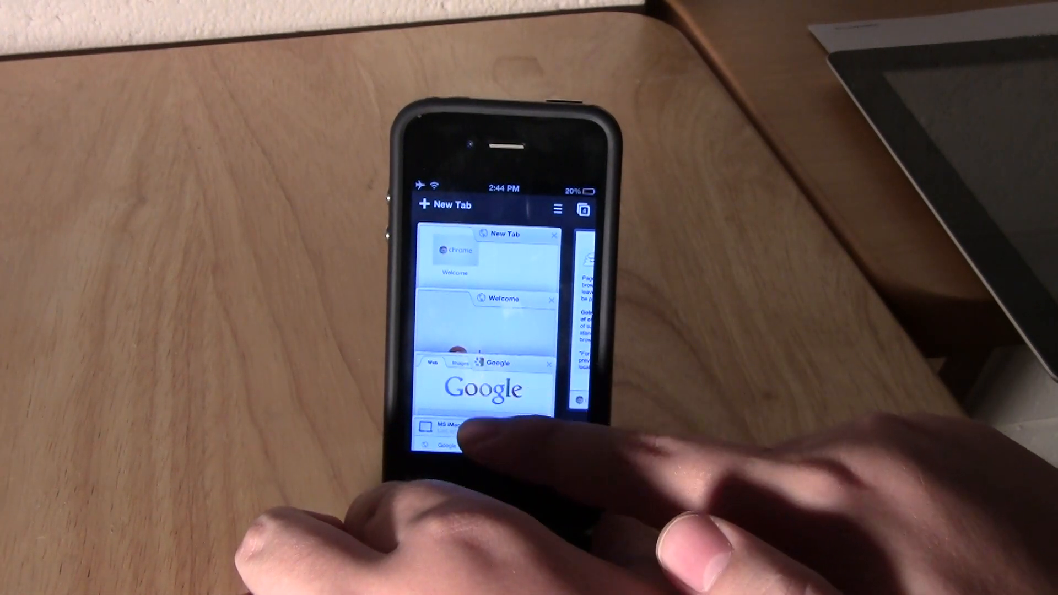
{"action": "left_click", "coordinate": [503, 299]}
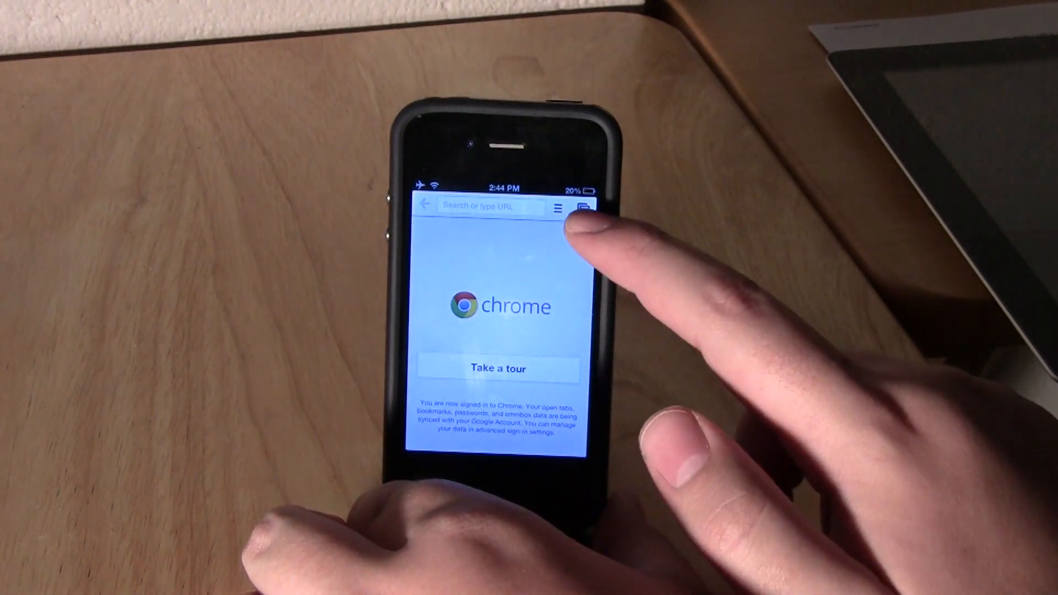
{"action": "left_click", "coordinate": [582, 206]}
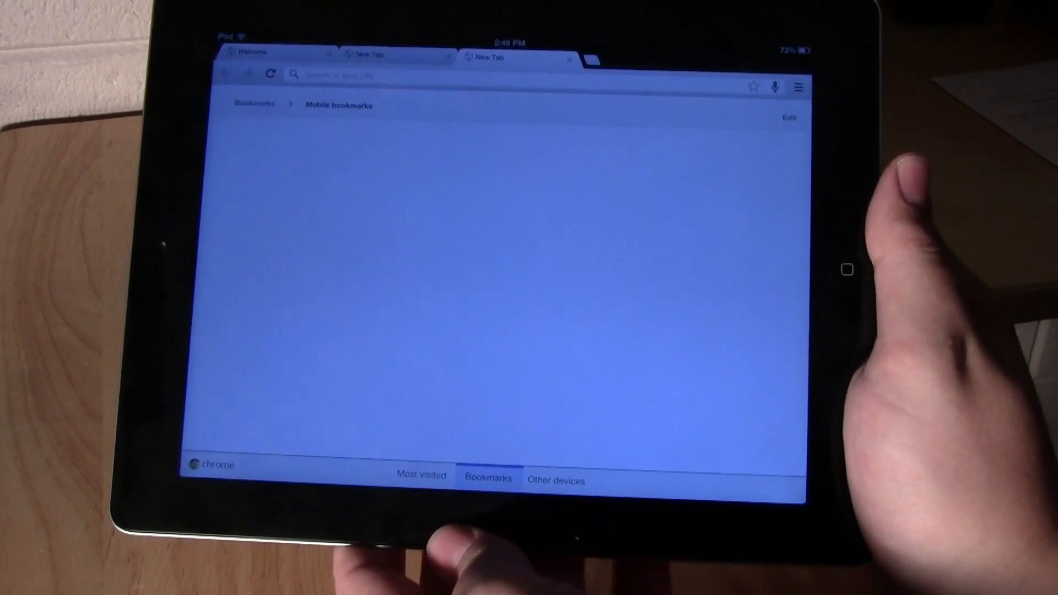
On the iPad open a synced Google tab from Other devices, close it, and start a spoken search
{"action": "left_click", "coordinate": [556, 480]}
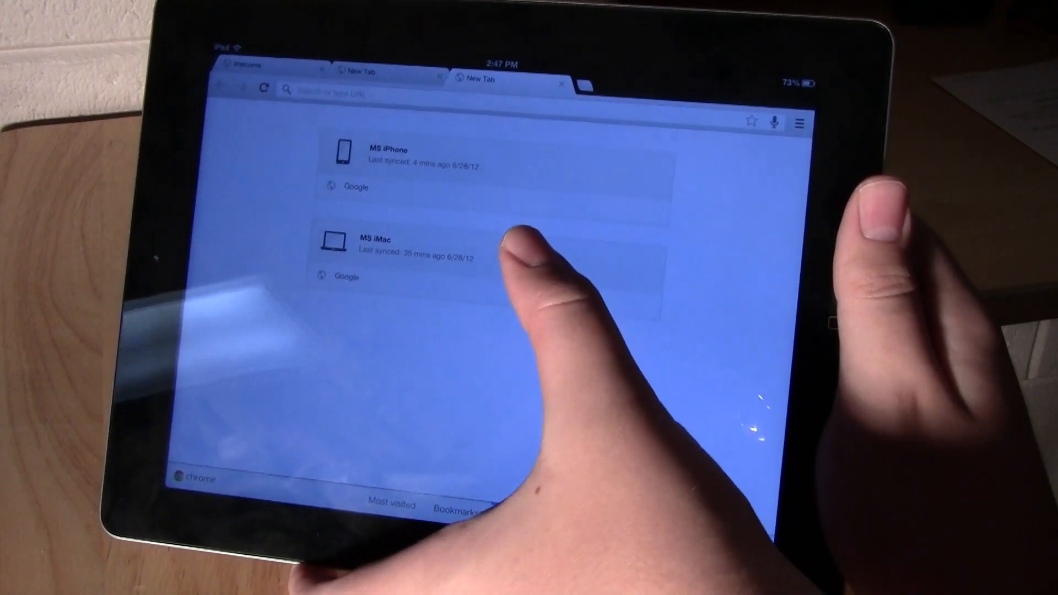
{"action": "left_click", "coordinate": [512, 529]}
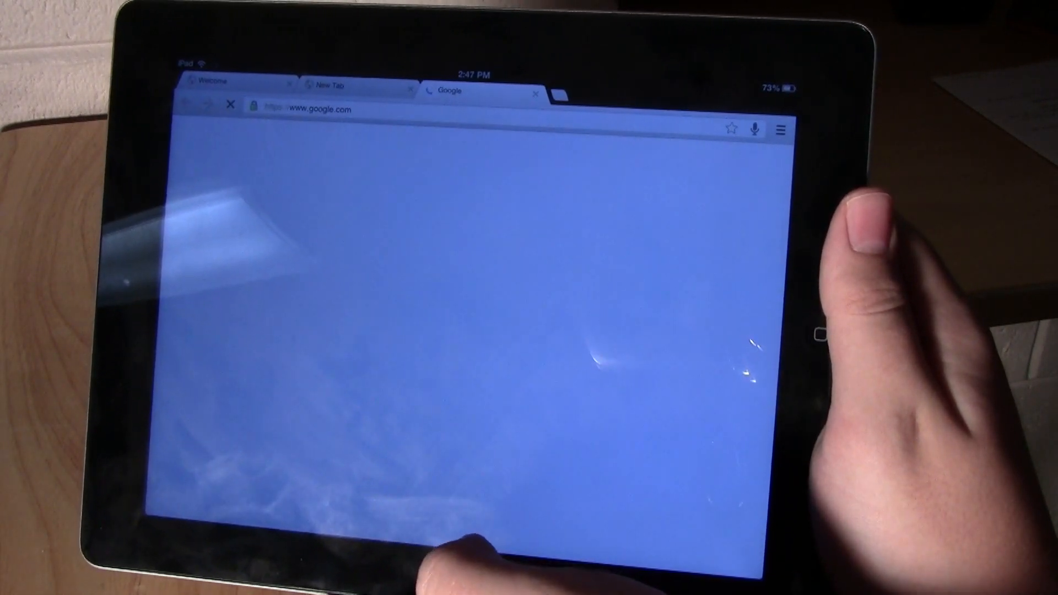
{"action": "left_click", "coordinate": [536, 93]}
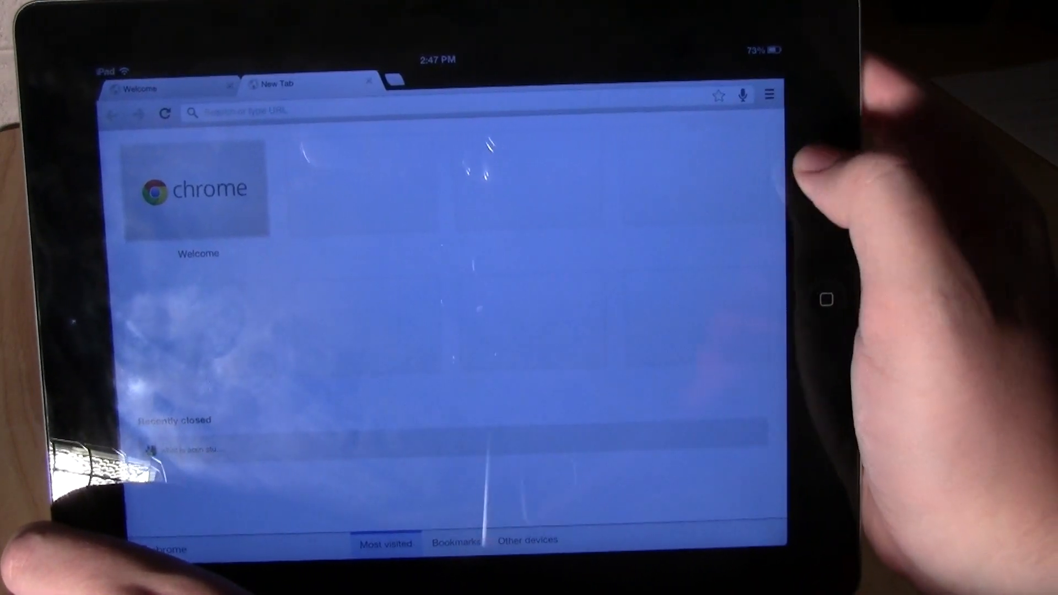
{"action": "left_click", "coordinate": [741, 95]}
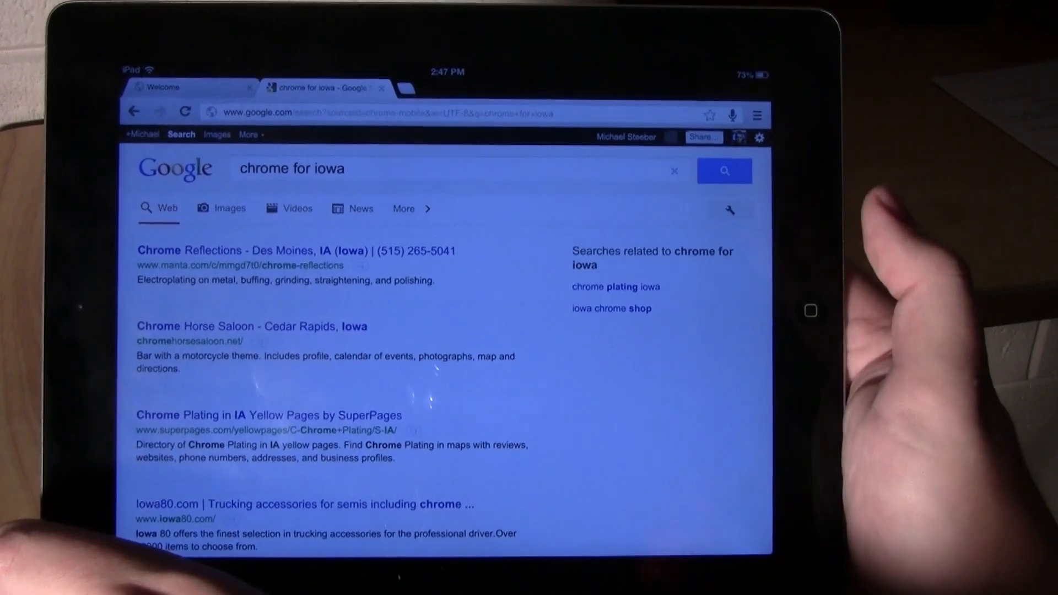
Open the browser's command list over the 'chrome for iowa' search results
{"action": "left_click", "coordinate": [758, 114]}
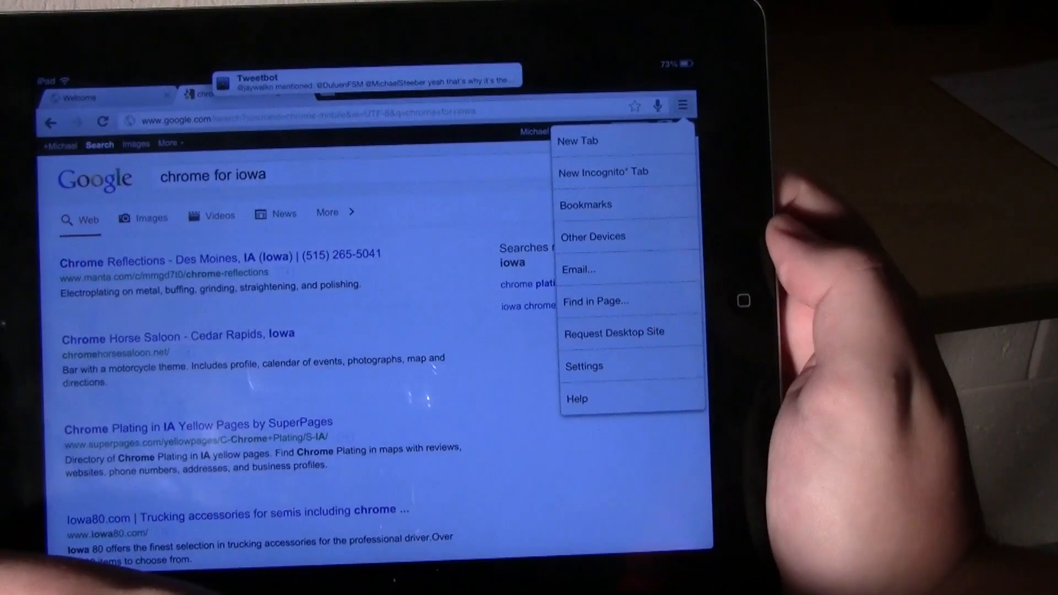